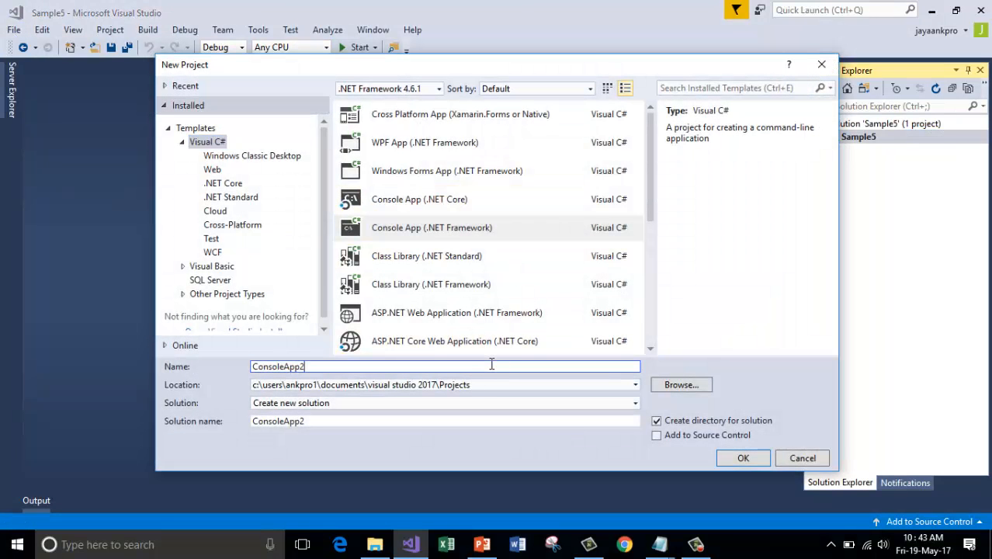
Name the new Console App project RunEXEFiles and confirm its creation.
type("R")
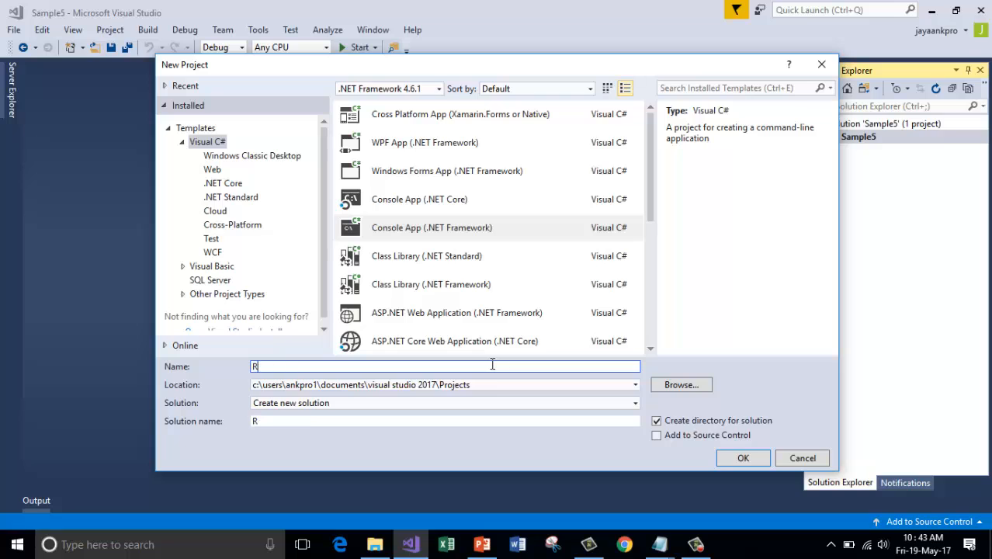
type("unEX")
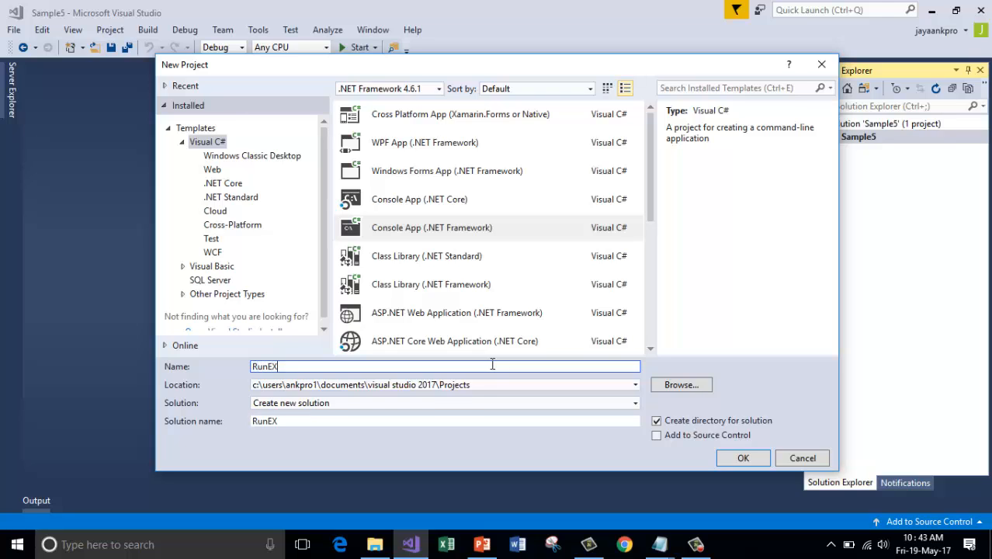
type("Files")
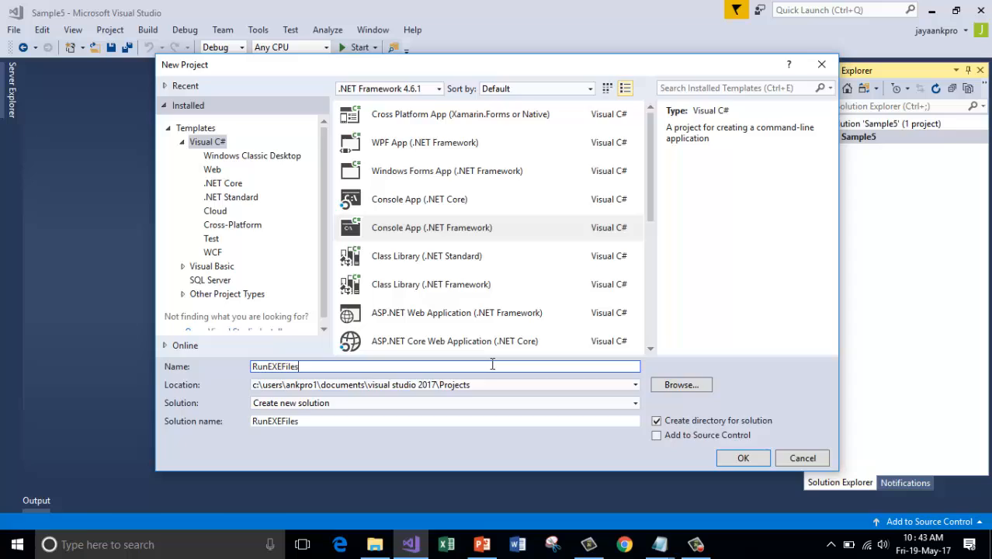
left_click(742, 457)
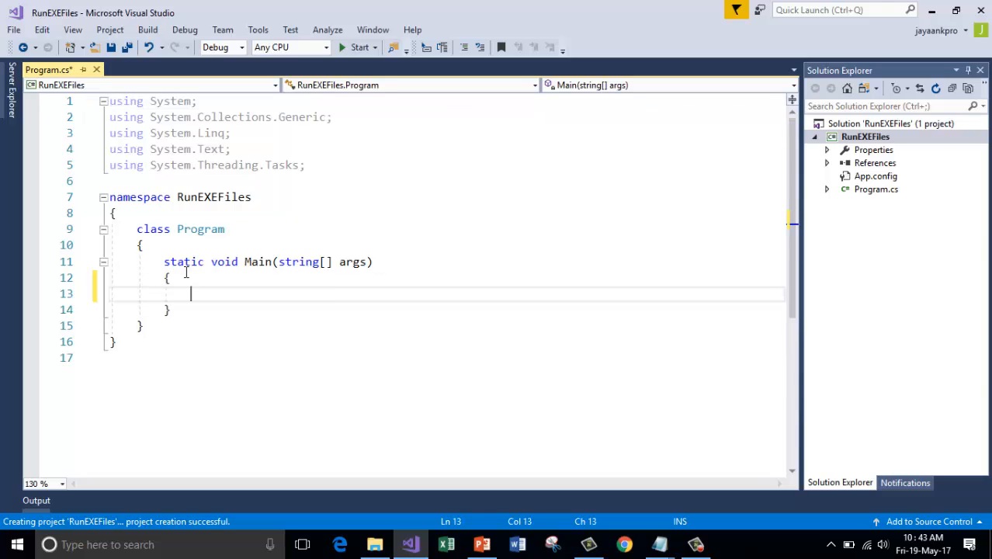
Add Process.Start(); in Main and remove unused usings, keeping System.Diagnostics.
type("Proces")
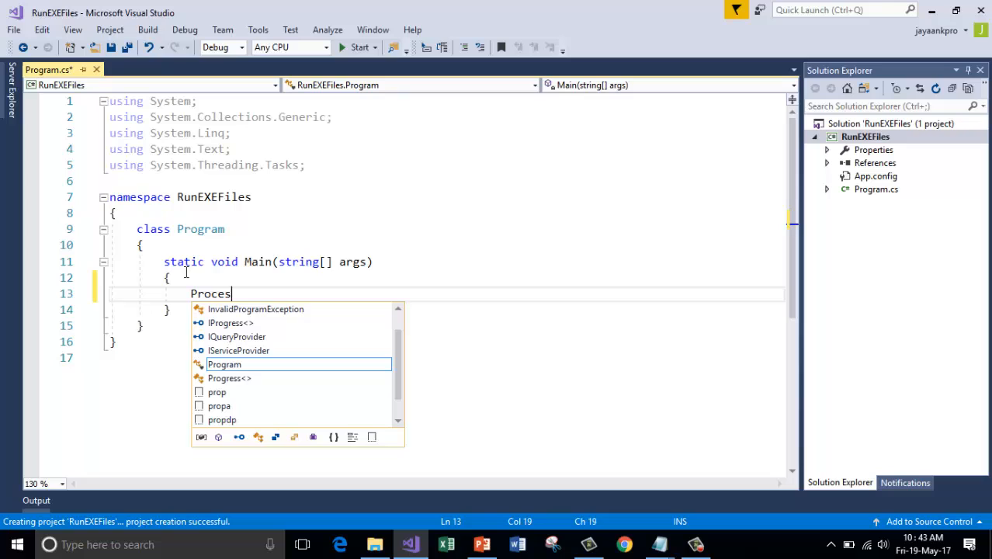
type("s.")
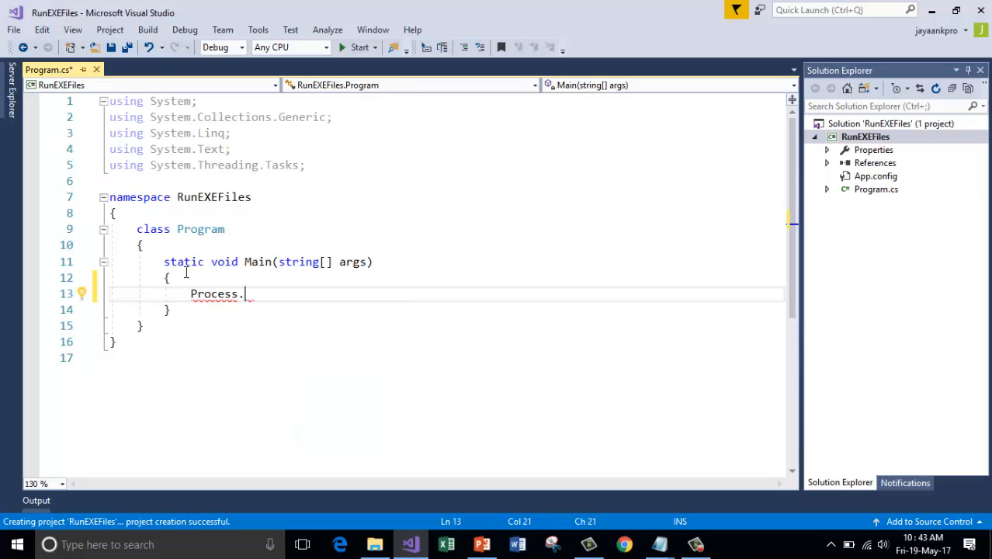
type("Sta")
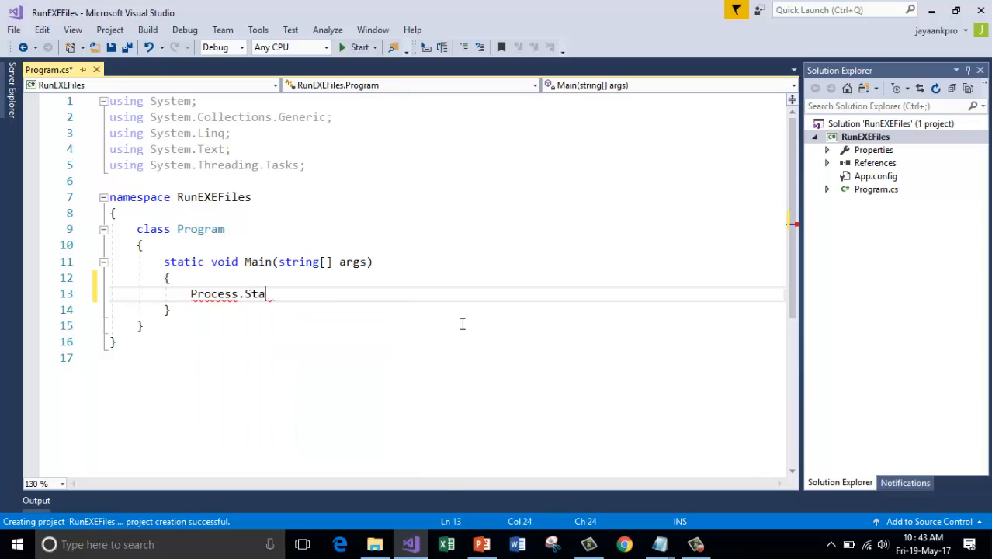
type("rt();")
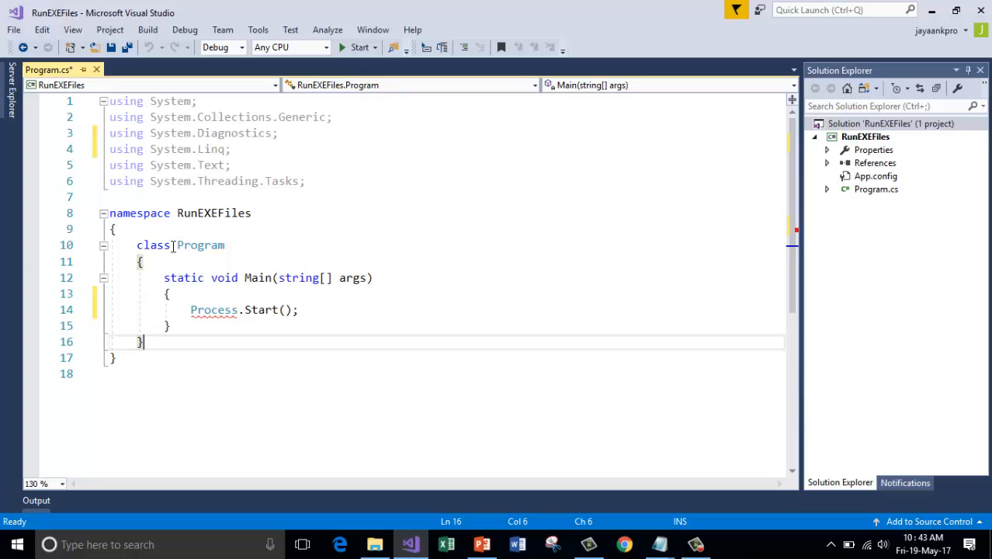
right_click(192, 149)
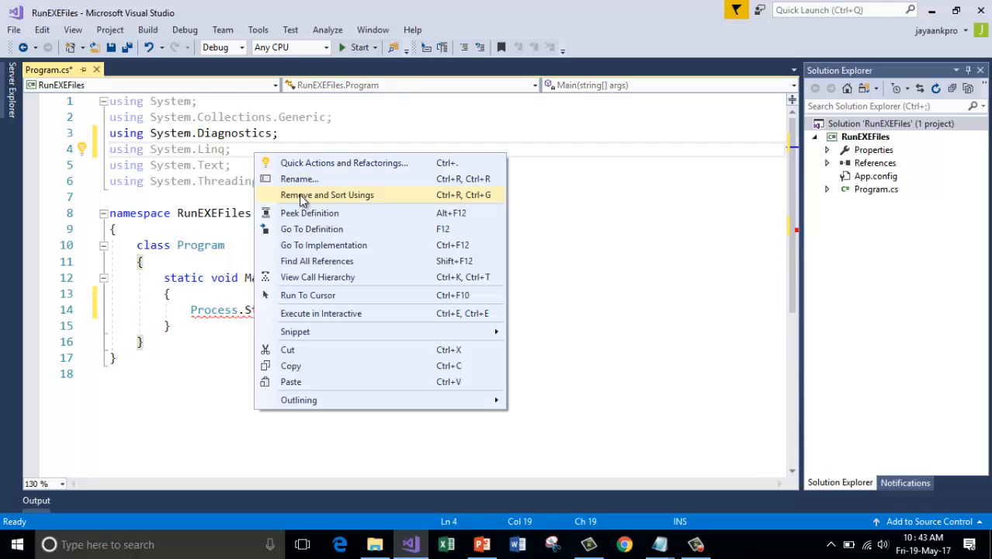
left_click(327, 196)
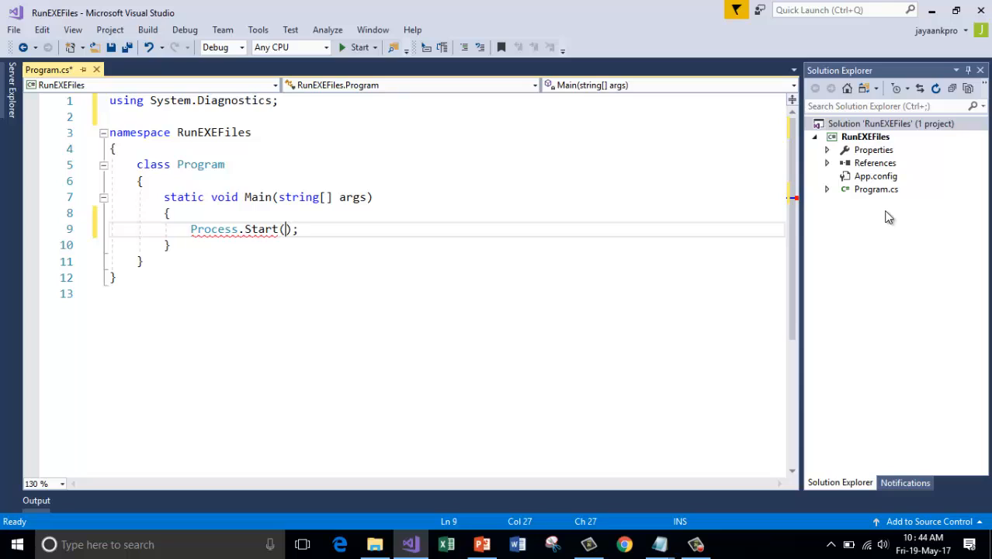
Point Process.Start at "C:\\Windows\\notepad.exe", run the app and close the launched Notepad.
type("\"\"")
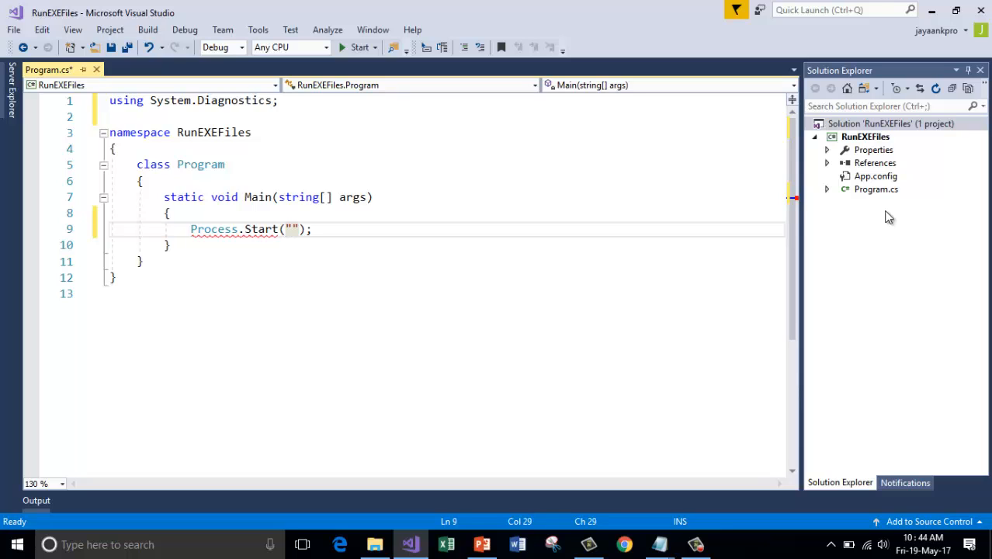
type("C:")
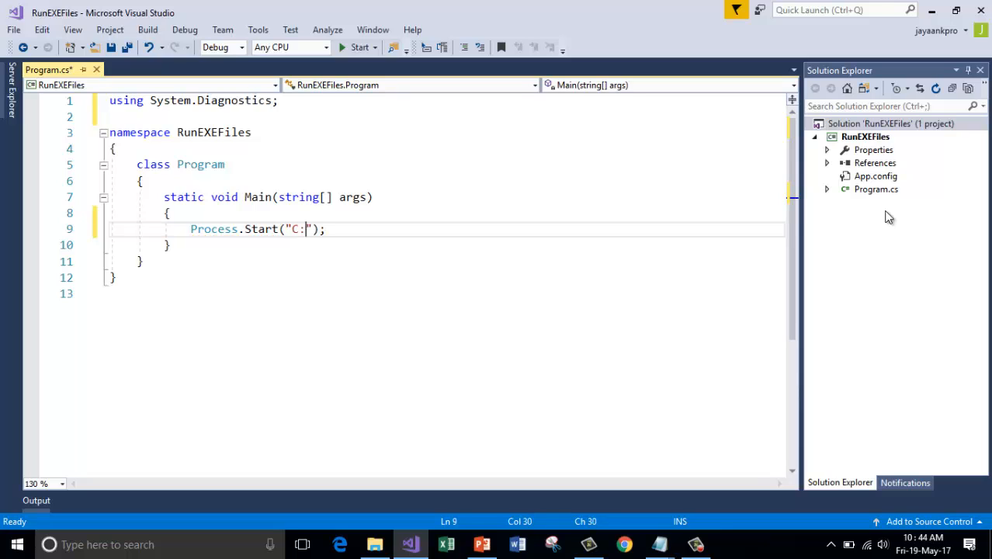
type("\\\\Wind")
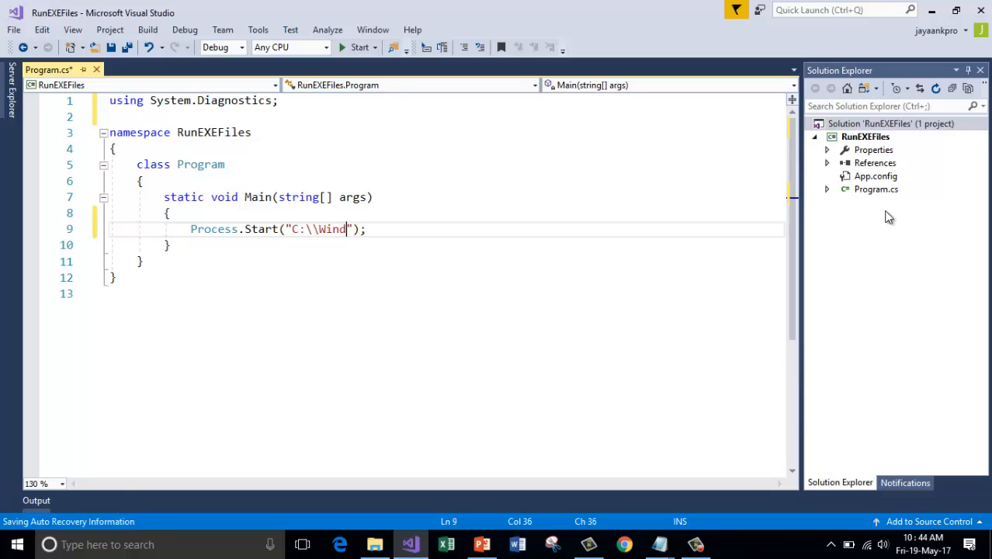
type("ows")
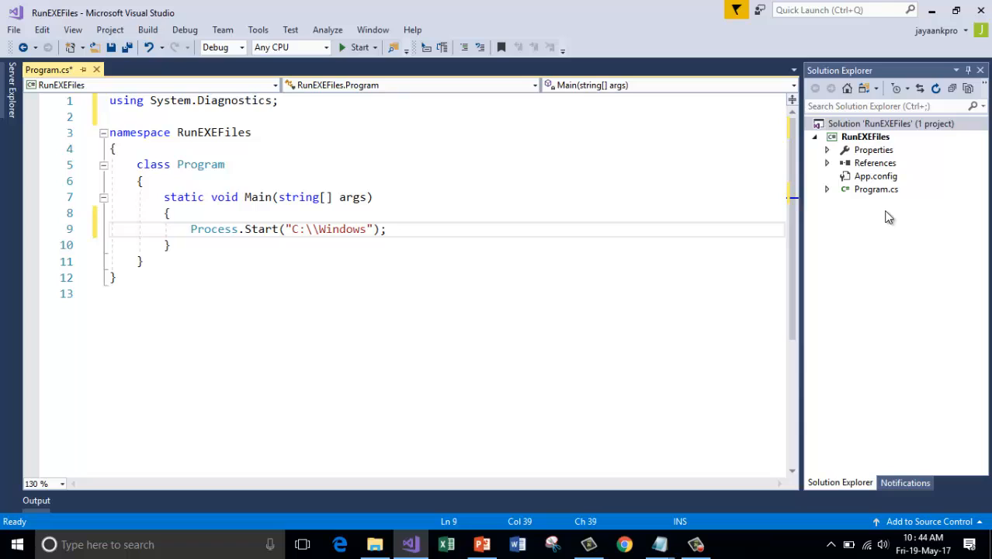
type("\\\\Sys")
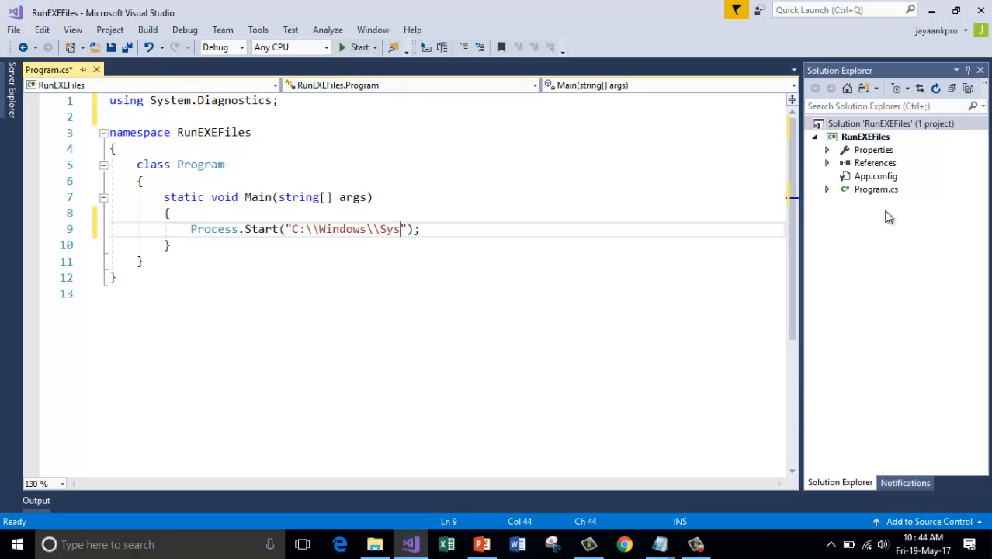
key("Backspace")
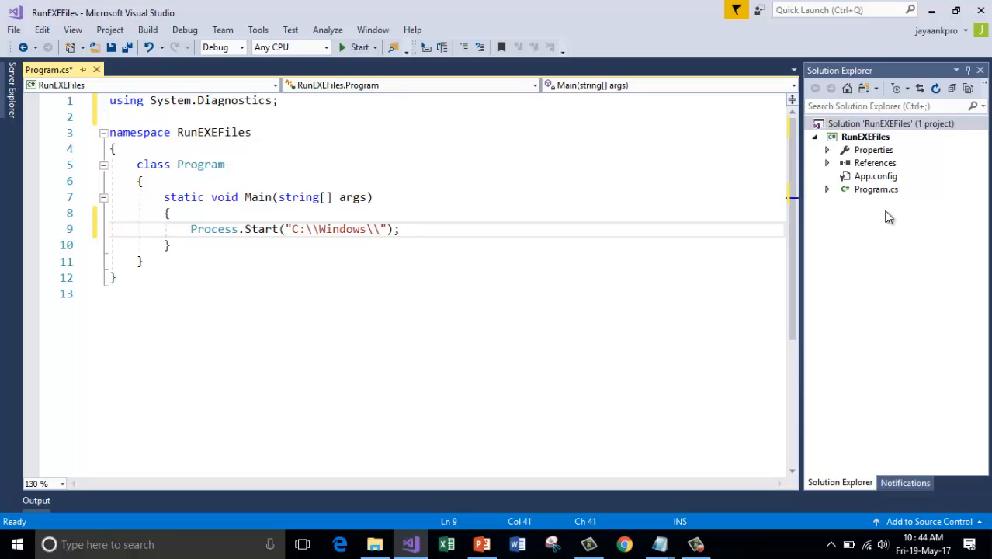
type("notepa")
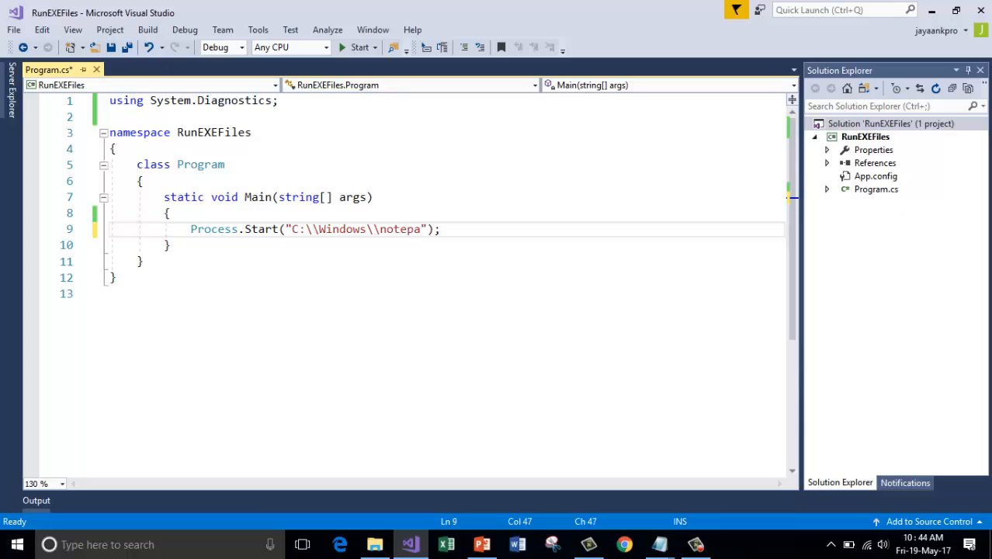
type("d.ex")
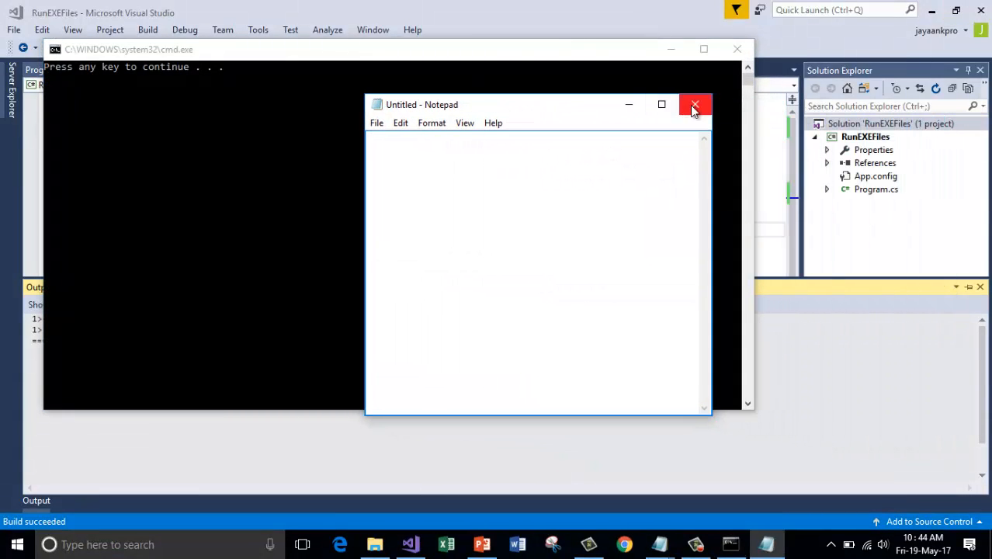
left_click(695, 104)
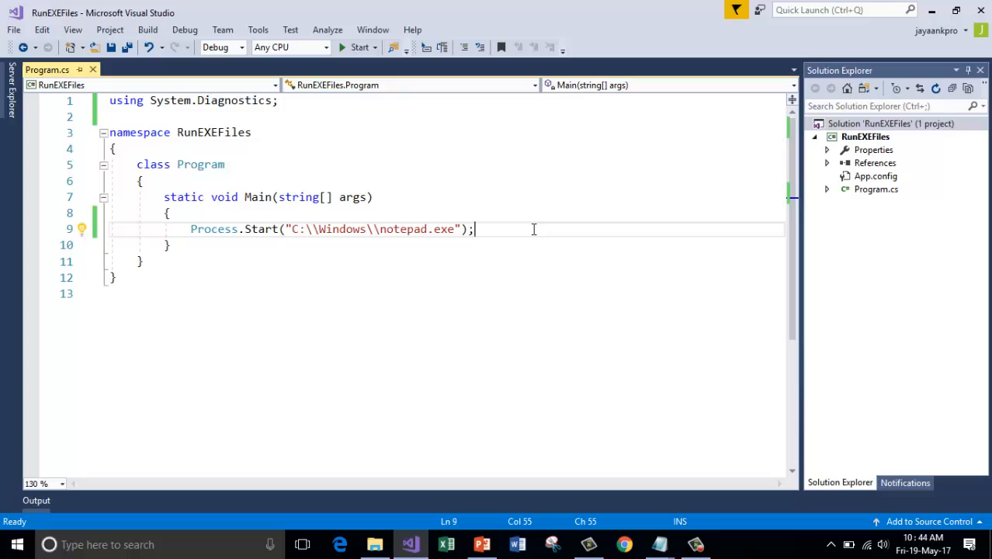
Add Process.Start("C:\\Windows\\write.exe"); below the notepad line to launch WordPad.
type("Process.Start(\"C:\\\\Windows\\\\n")
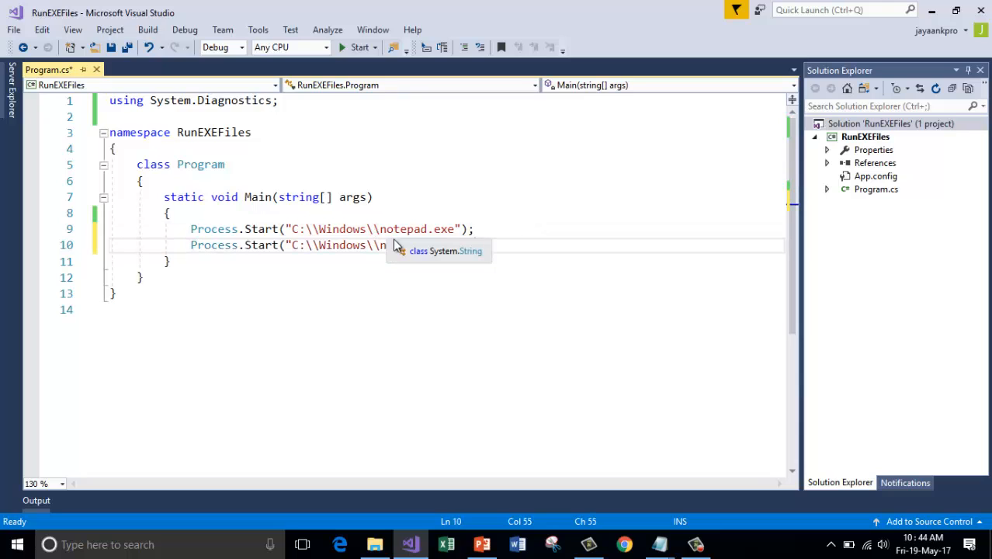
type("notepad.exe\");")
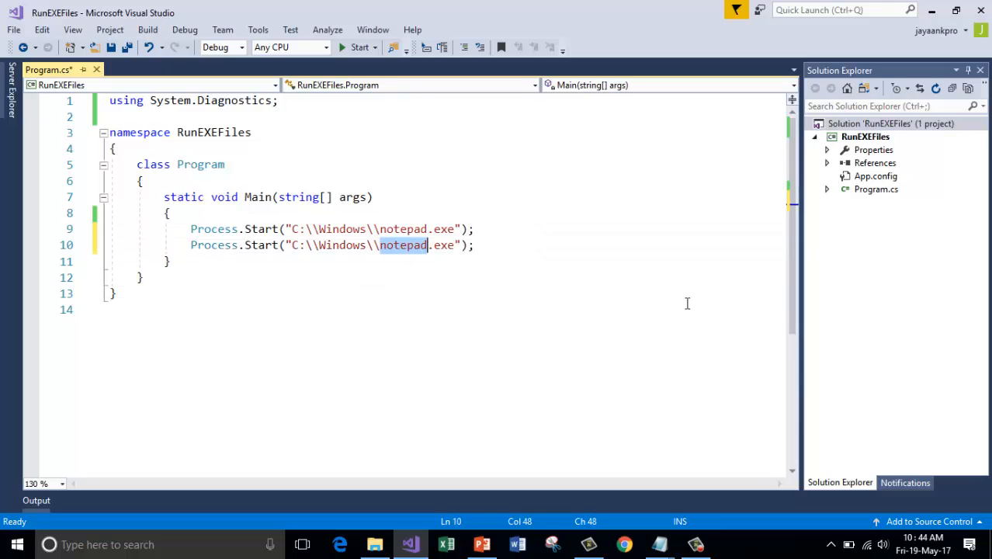
type("write")
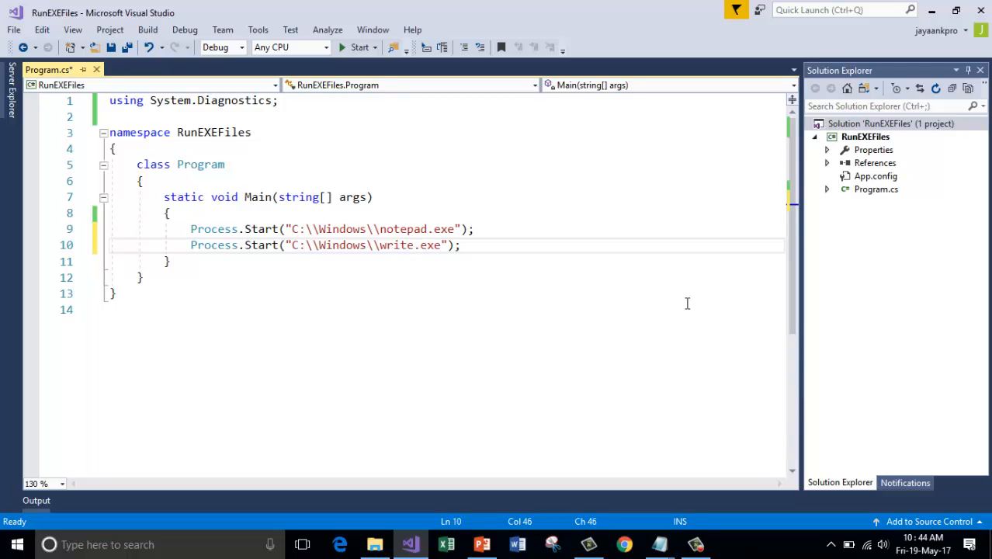
left_click(359, 46)
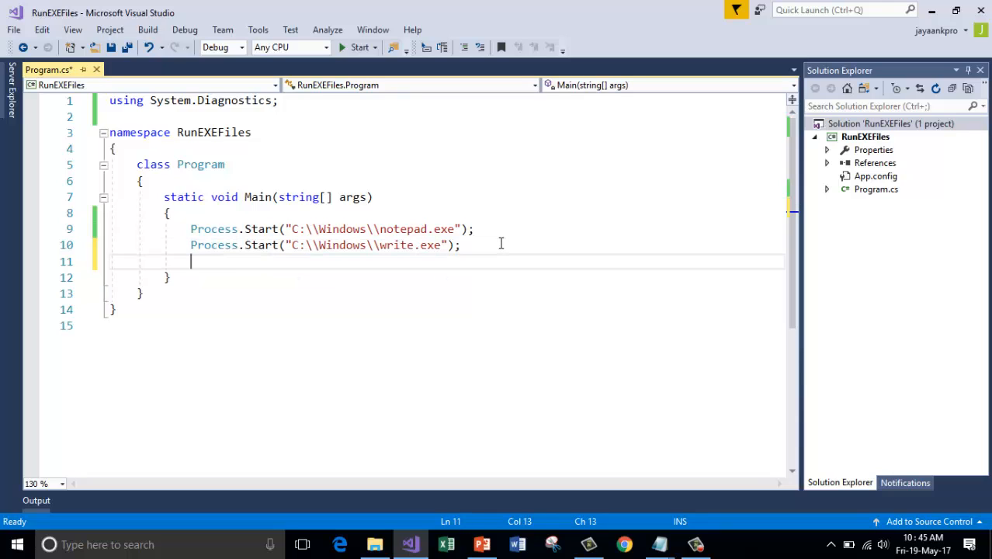
Add Process.Start("C:\\Windows\\System32\\mspaint.exe"); and run the app to launch the editors.
type("Process.Start(\"C:\\\\Windows\\\\wr")
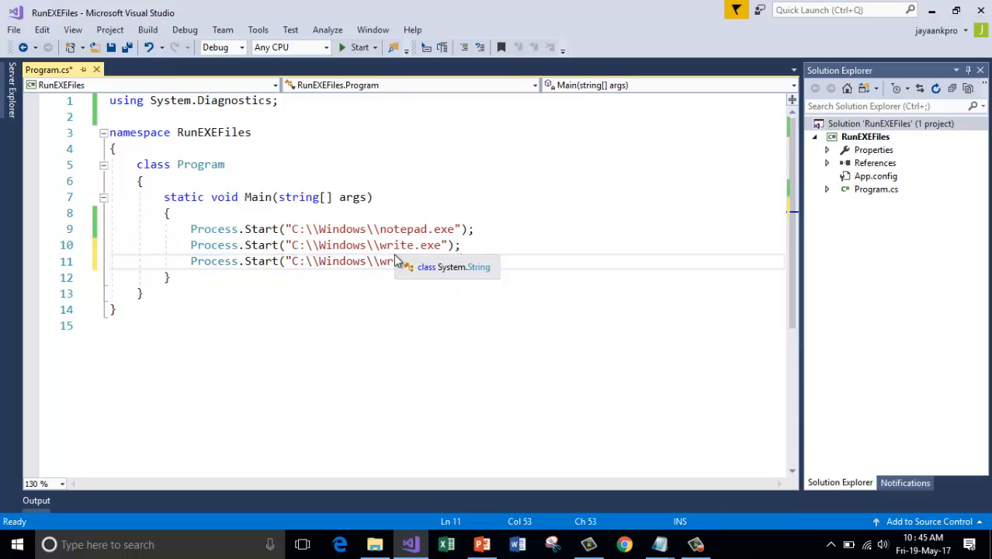
type("write.exe\");")
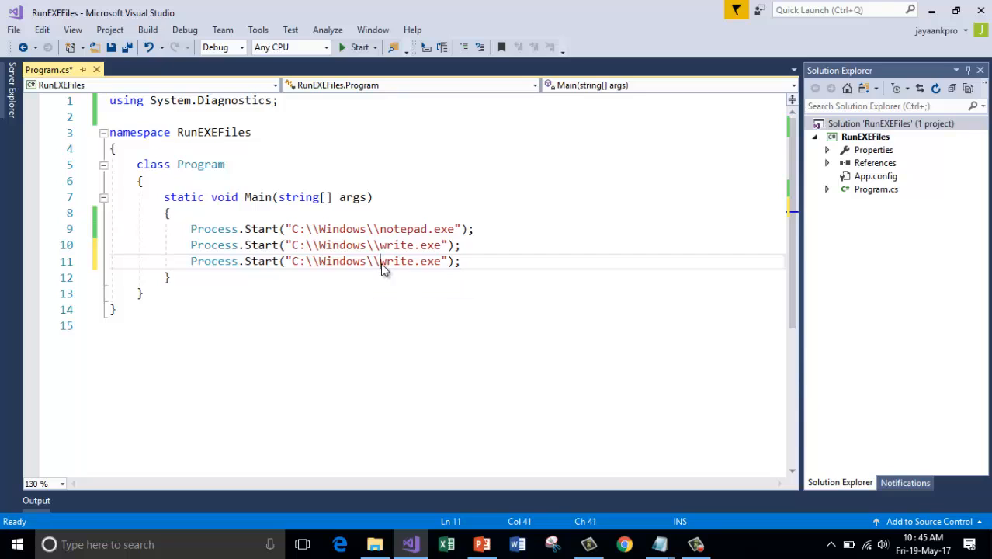
type("System32\\\\mspaint")
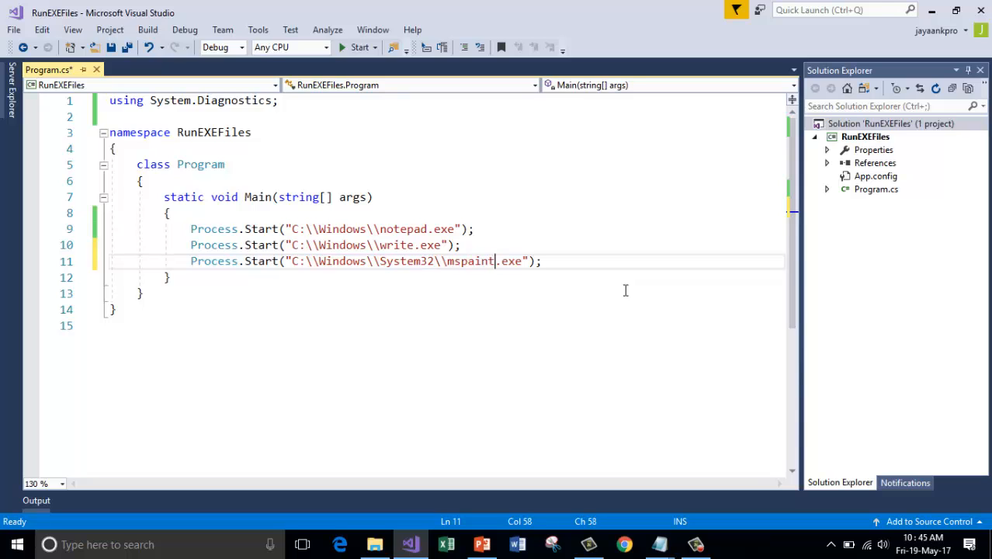
left_click(360, 47)
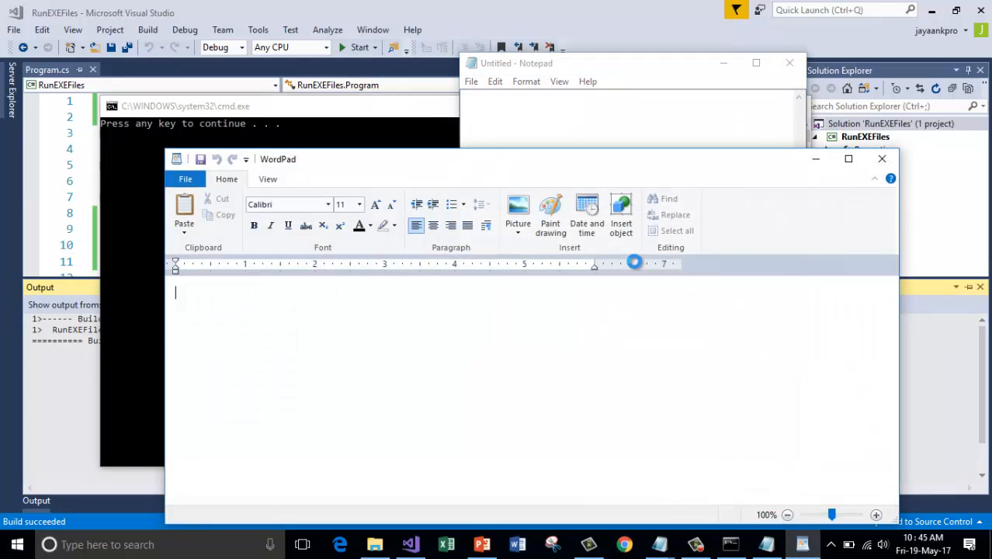